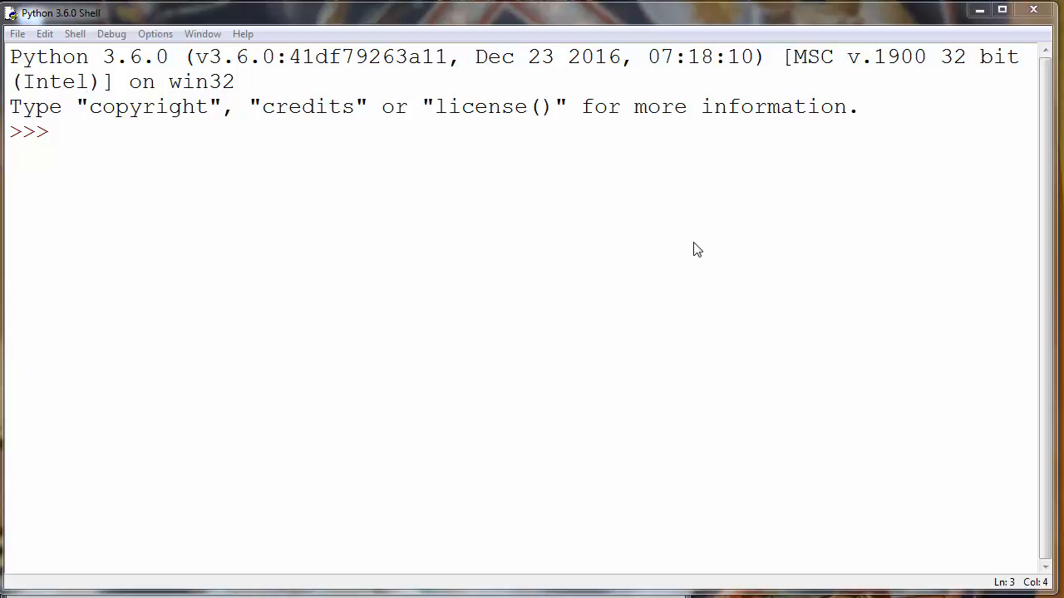
{"action": "mouse_move", "coordinate": [74, 40]}
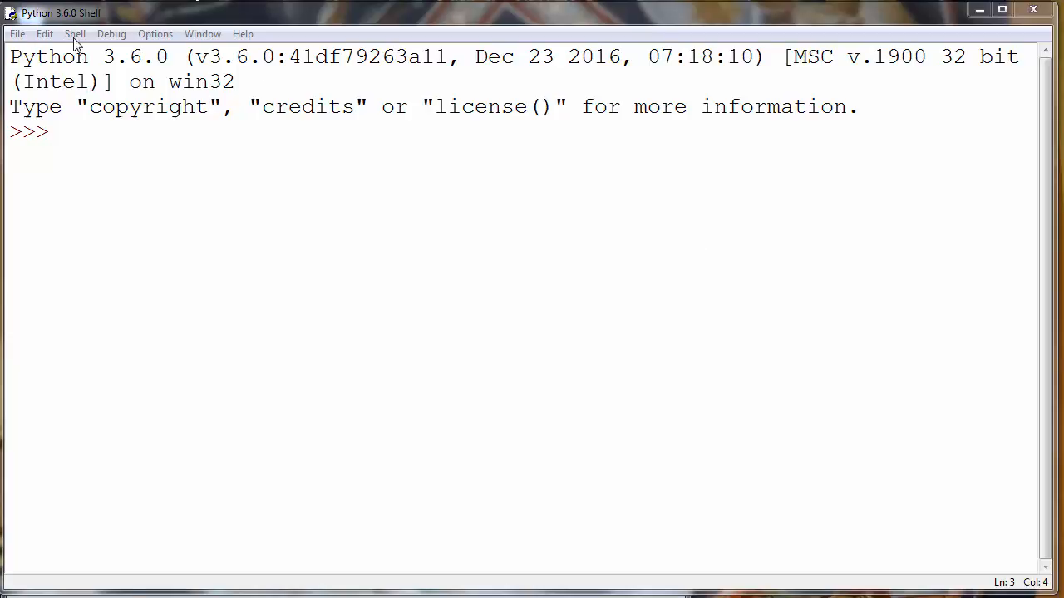
Run 'import string' in the shell, leaving a fresh prompt
{"action": "type", "text": "c"}
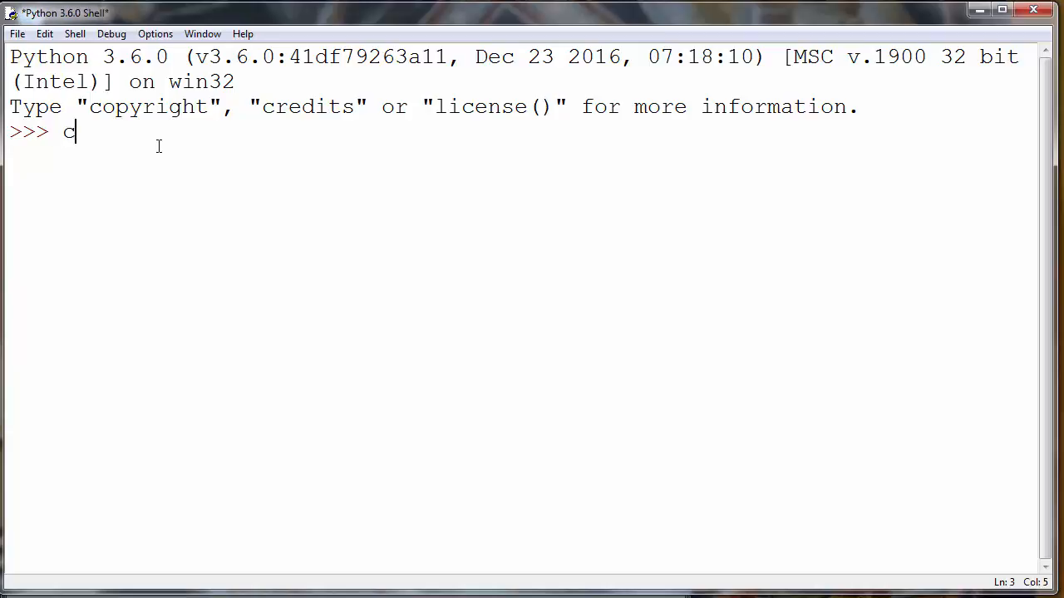
{"action": "type", "text": "mpo"}
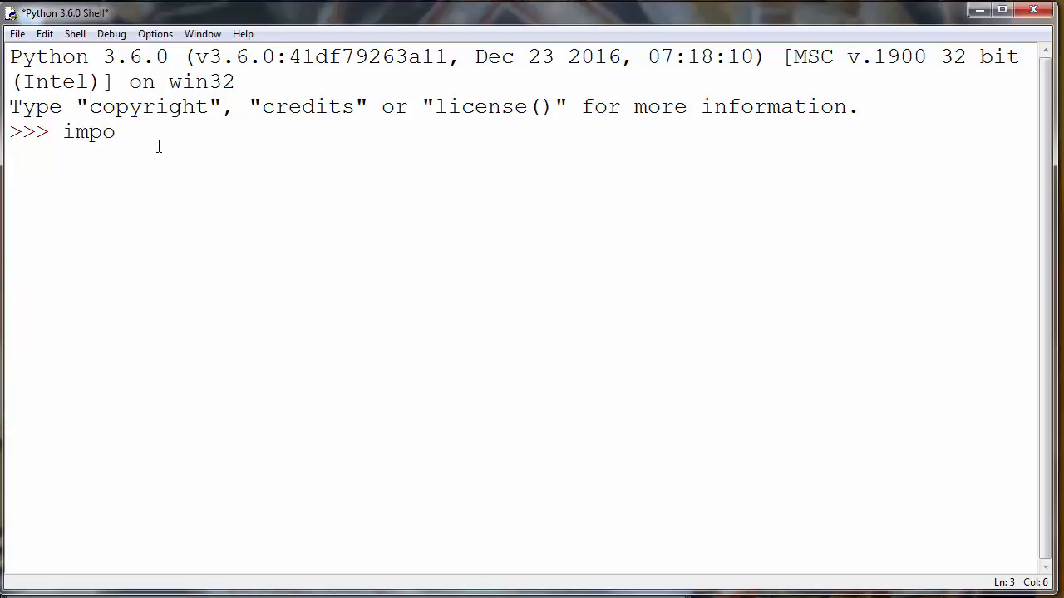
{"action": "key", "text": "Return"}
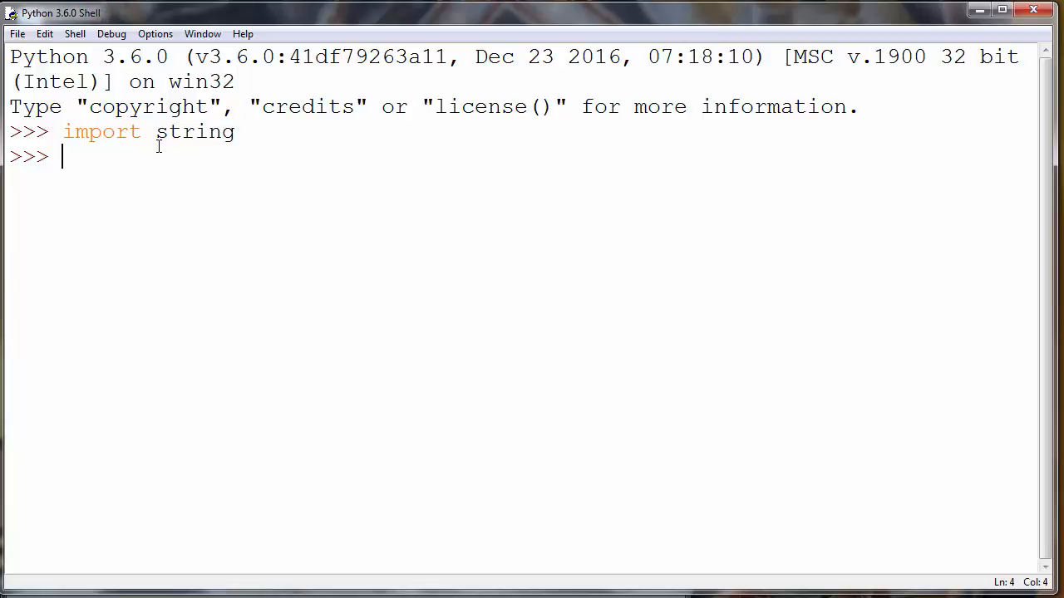
Begin typing city = string.Template('$') at the prompt
{"action": "type", "text": "city"}
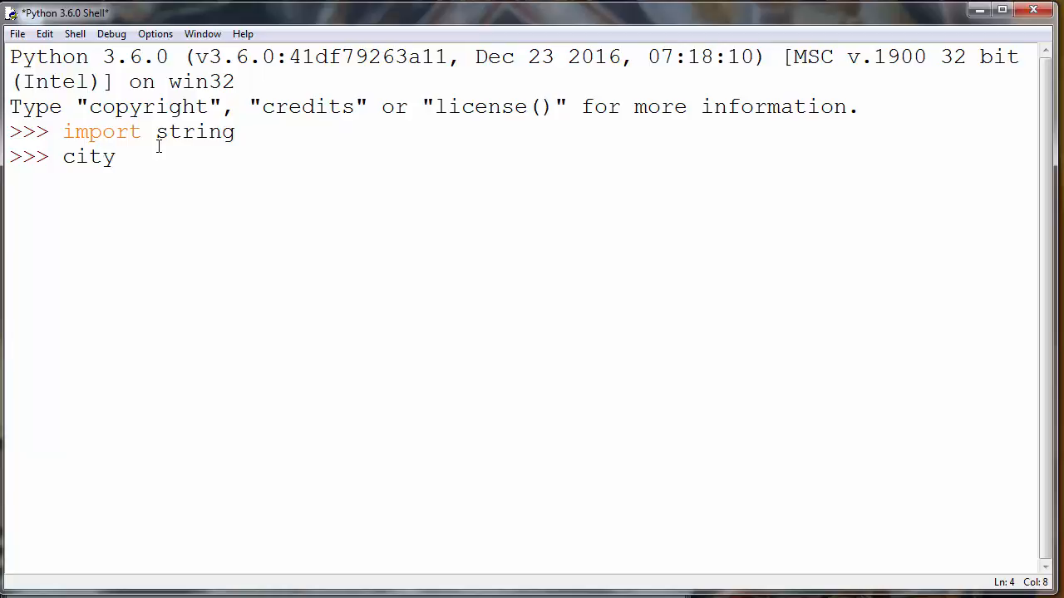
{"action": "type", "text": "= string"}
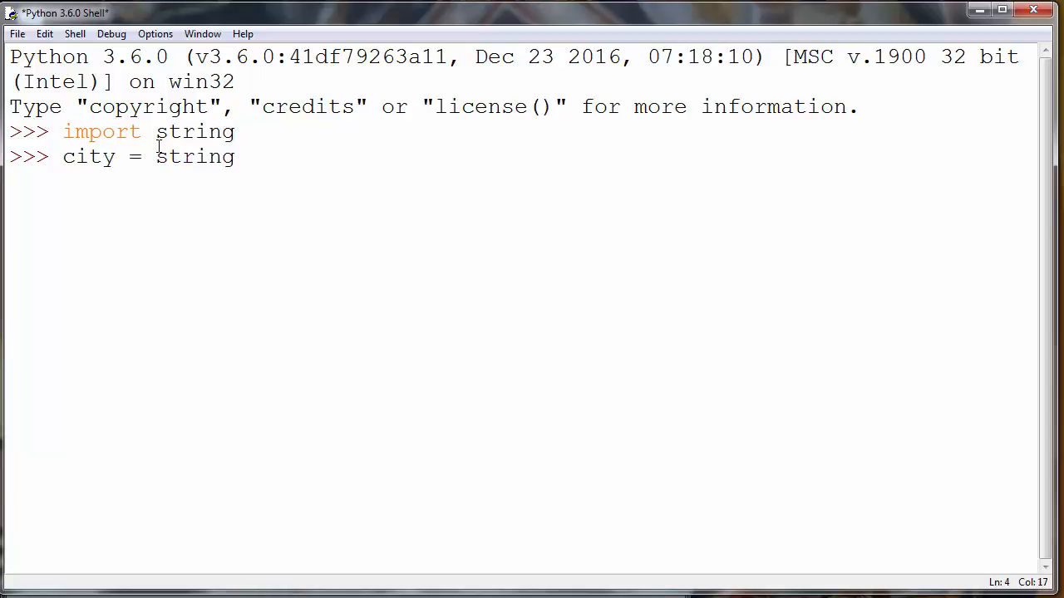
{"action": "type", "text": "."}
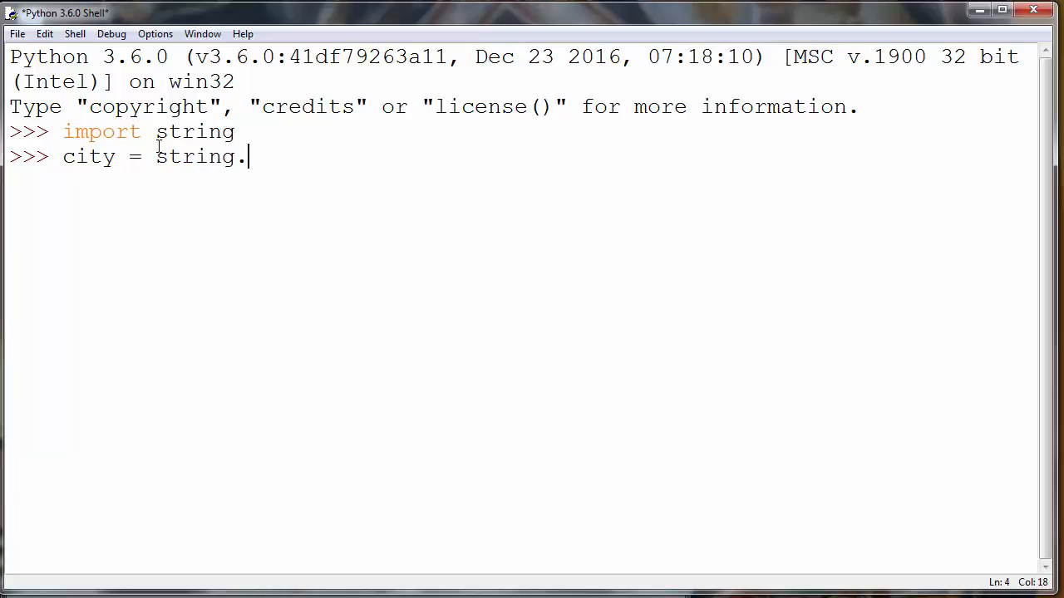
{"action": "type", "text": "Te"}
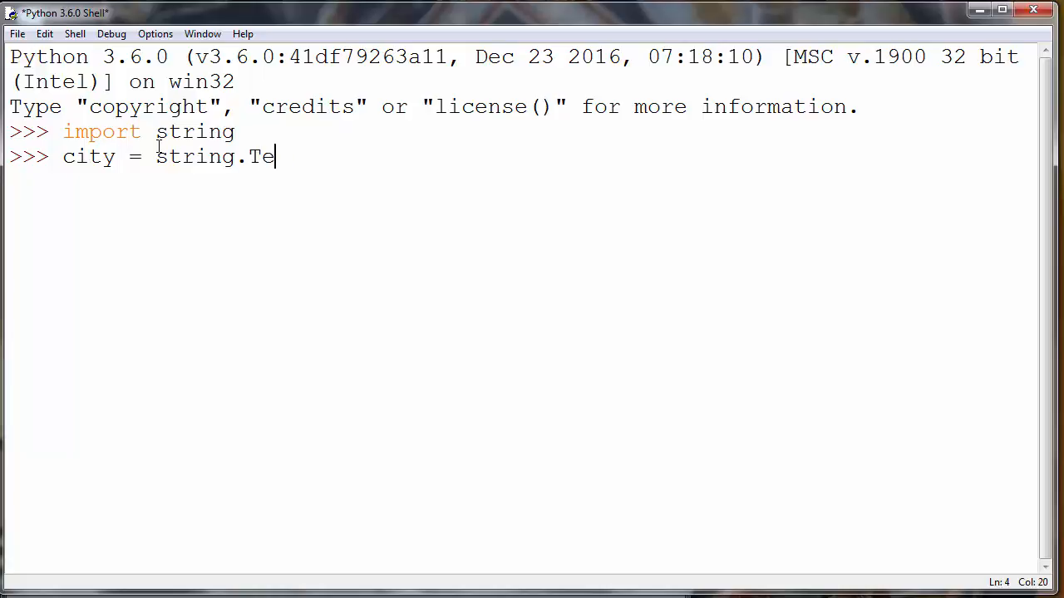
{"action": "type", "text": "mplate()"}
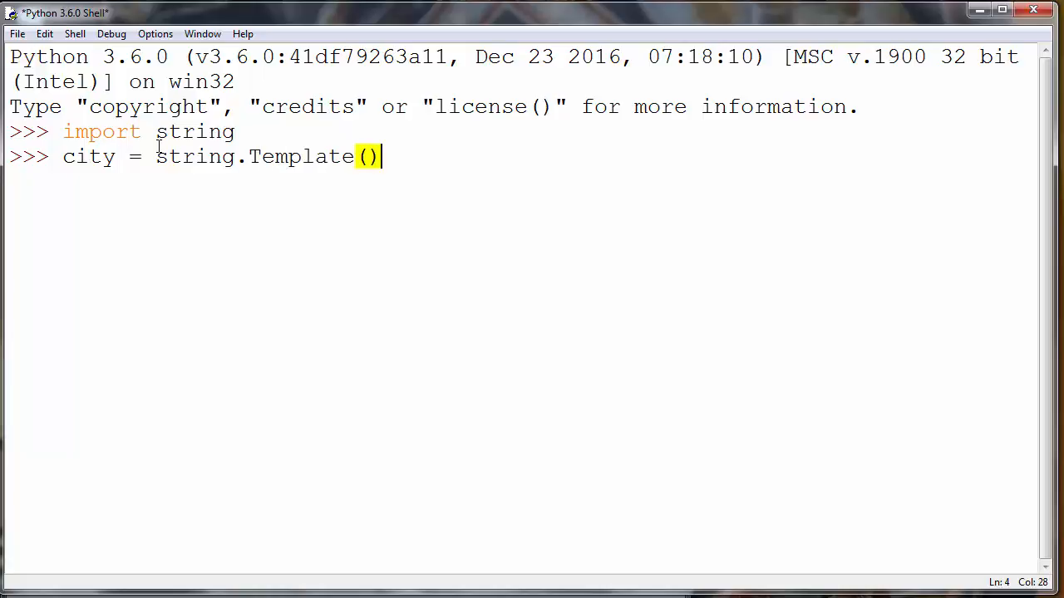
{"action": "type", "text": "''"}
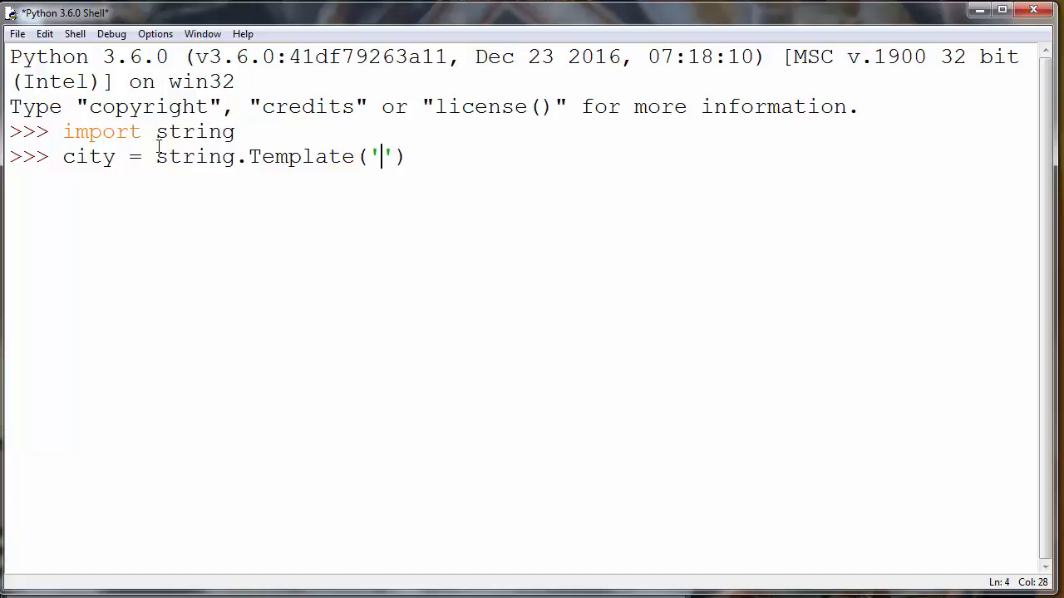
{"action": "type", "text": "$"}
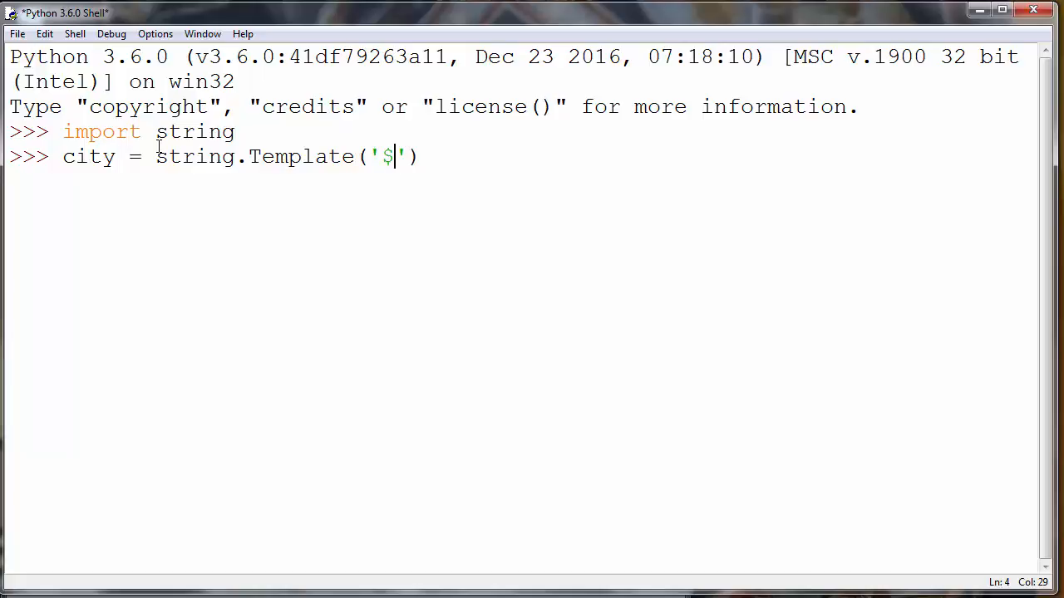
{"action": "double_click", "coordinate": [386, 156]}
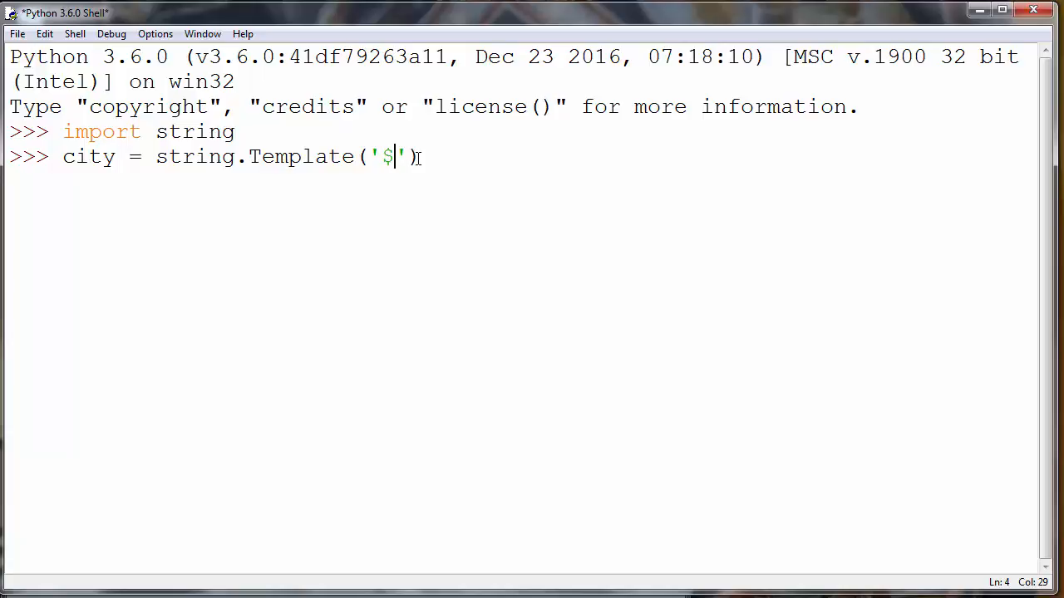
Finish the template string as '$city_name, Texas' and run the line
{"action": "type", "text": "city_"}
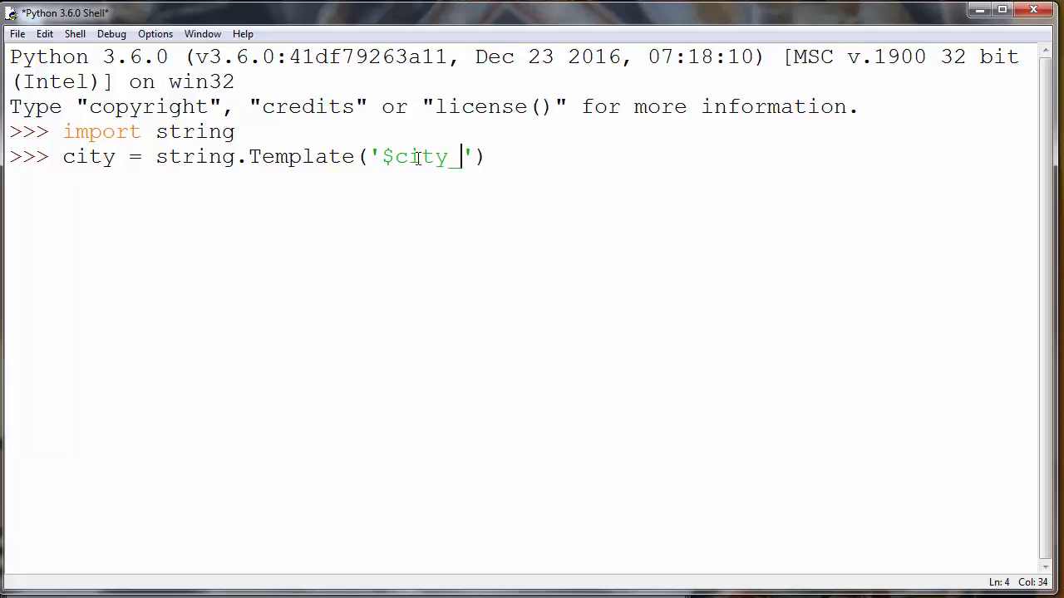
{"action": "type", "text": "name"}
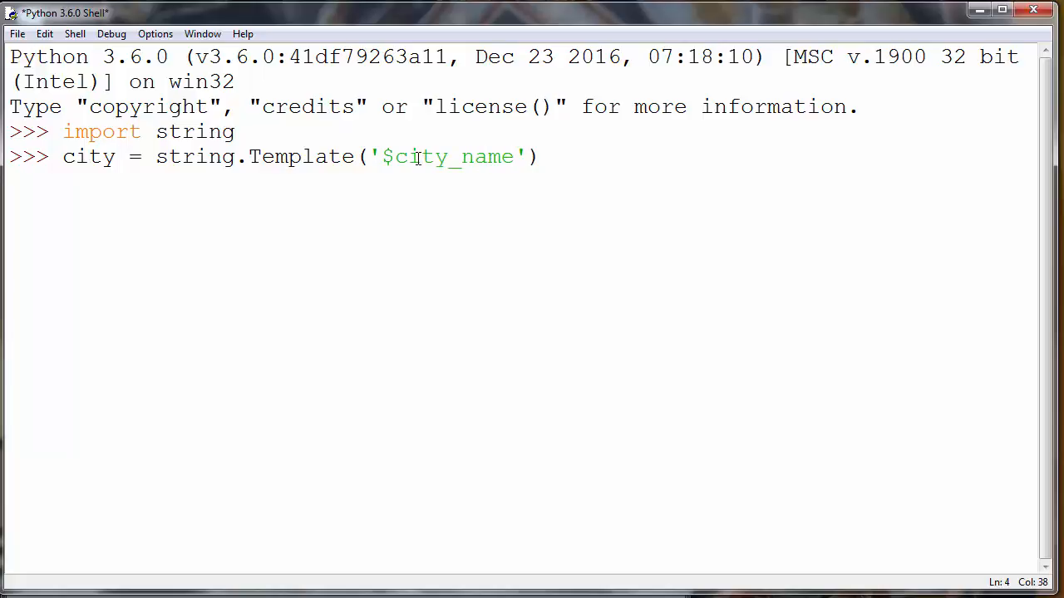
{"action": "type", "text": ","}
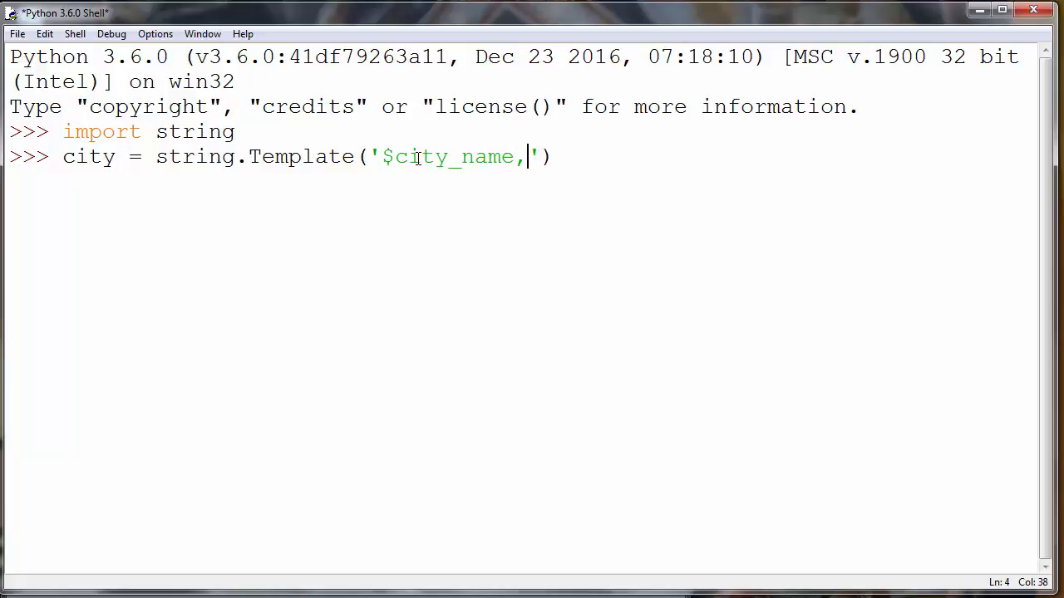
{"action": "type", "text": "Texas"}
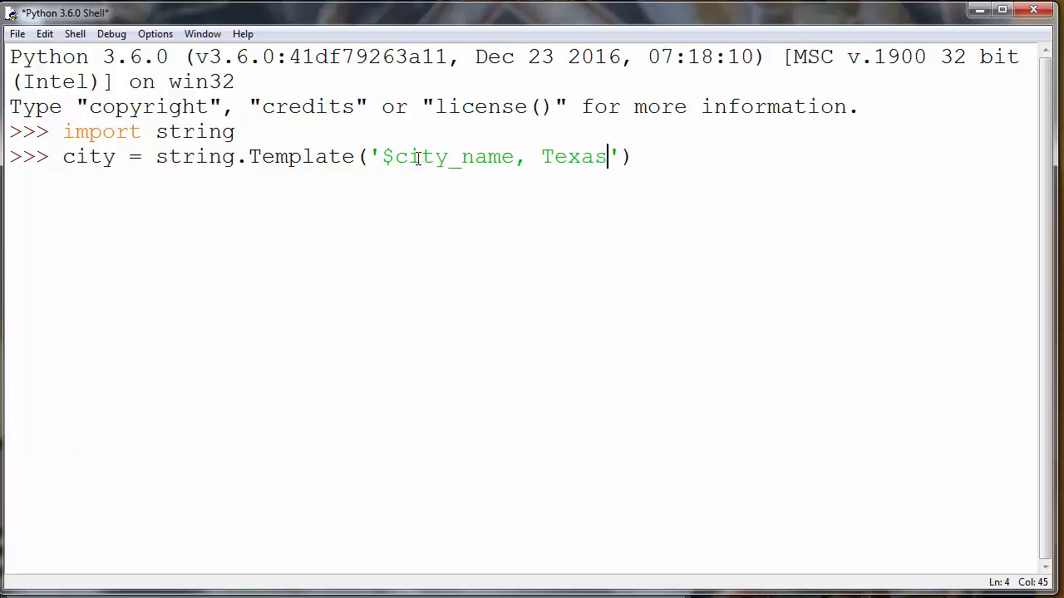
{"action": "key", "text": "End"}
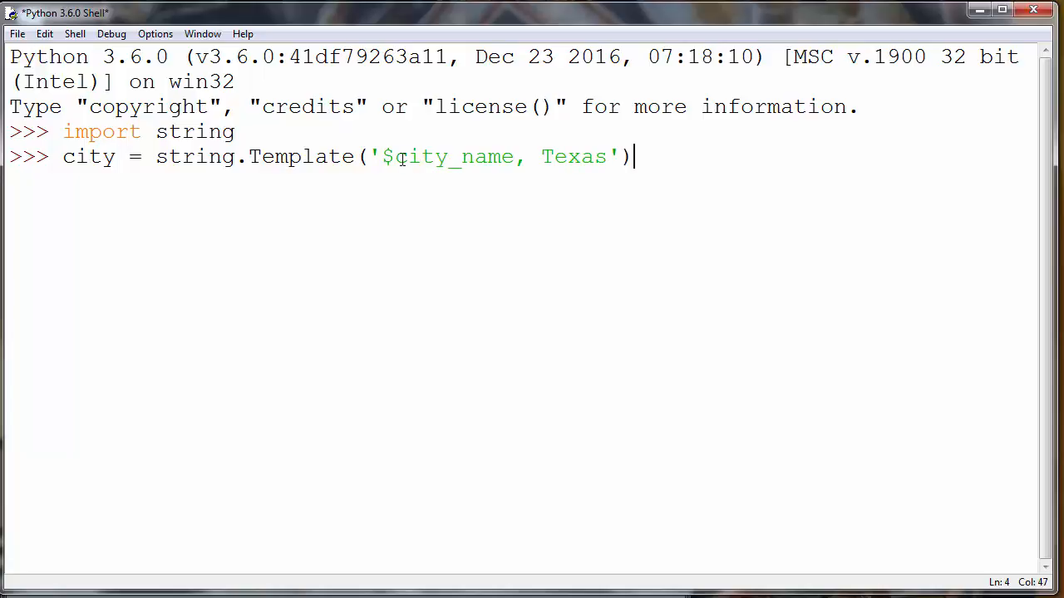
{"action": "double_click", "coordinate": [451, 157]}
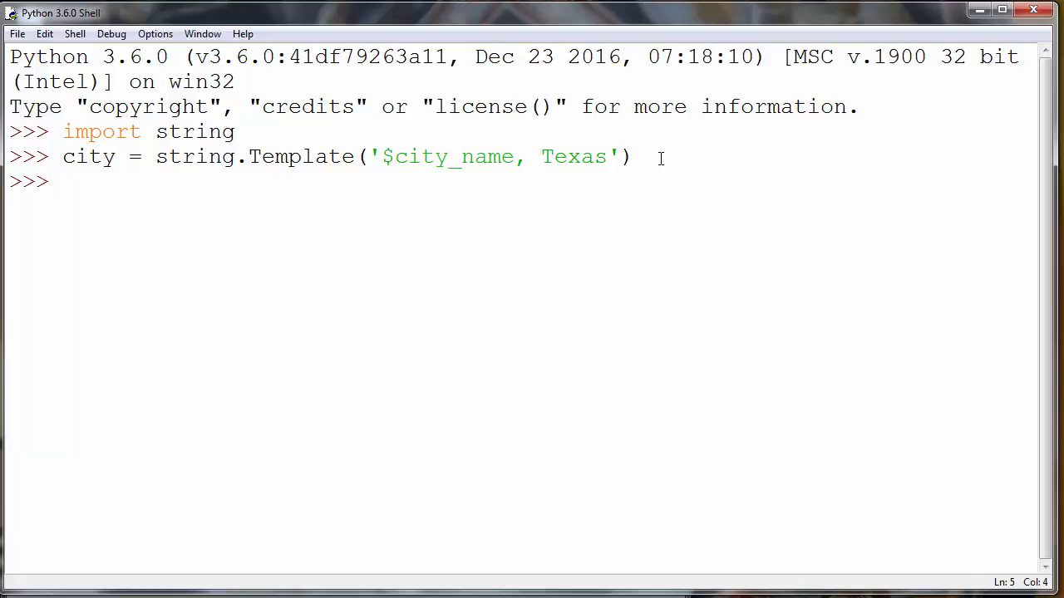
Start a substitute call on the city template at the prompt
{"action": "type", "text": "c"}
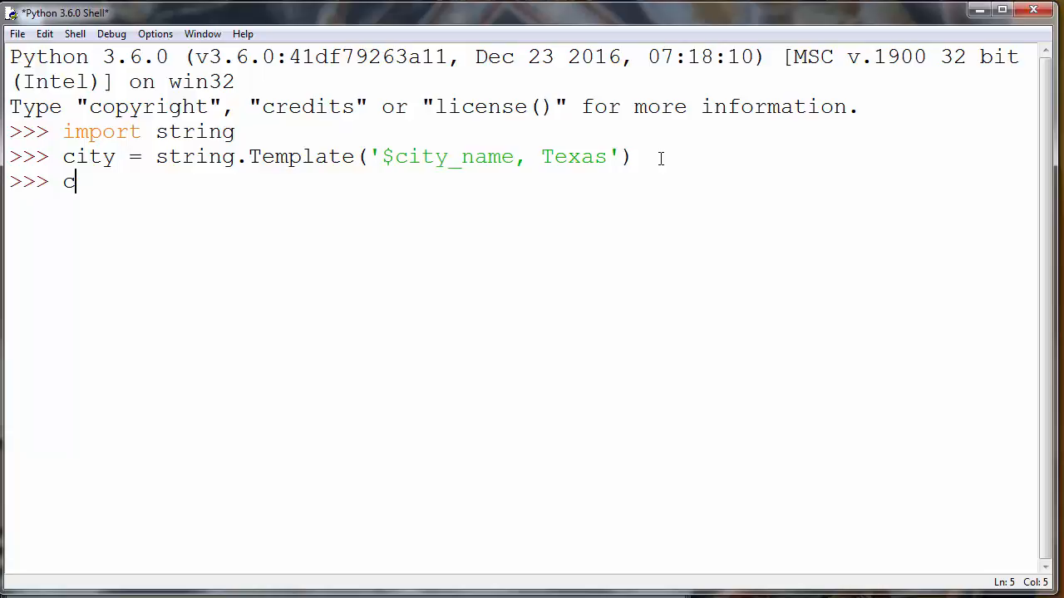
{"action": "type", "text": "ity,"}
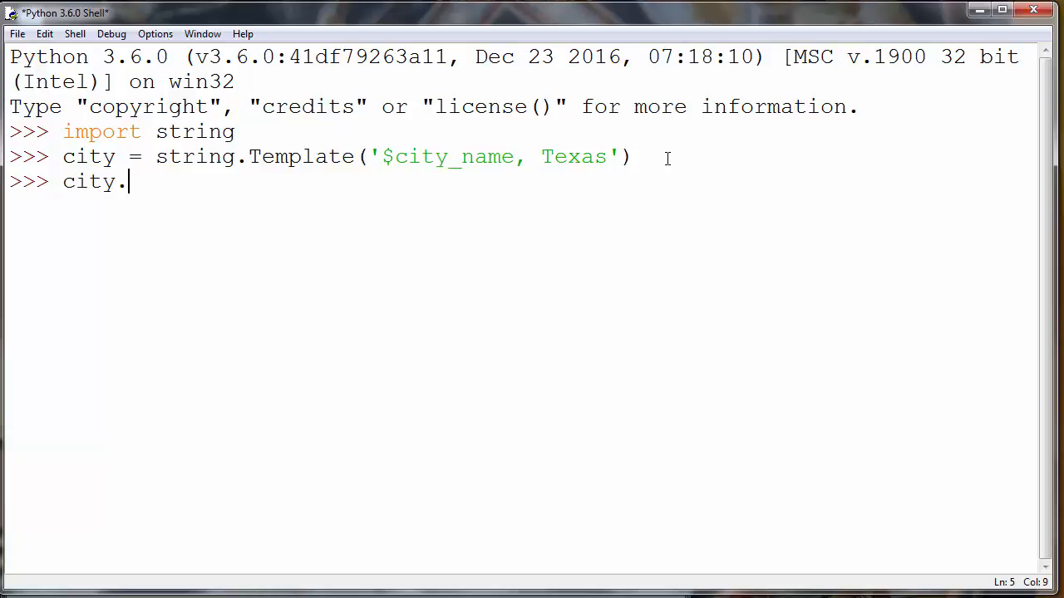
{"action": "double_click", "coordinate": [446, 156]}
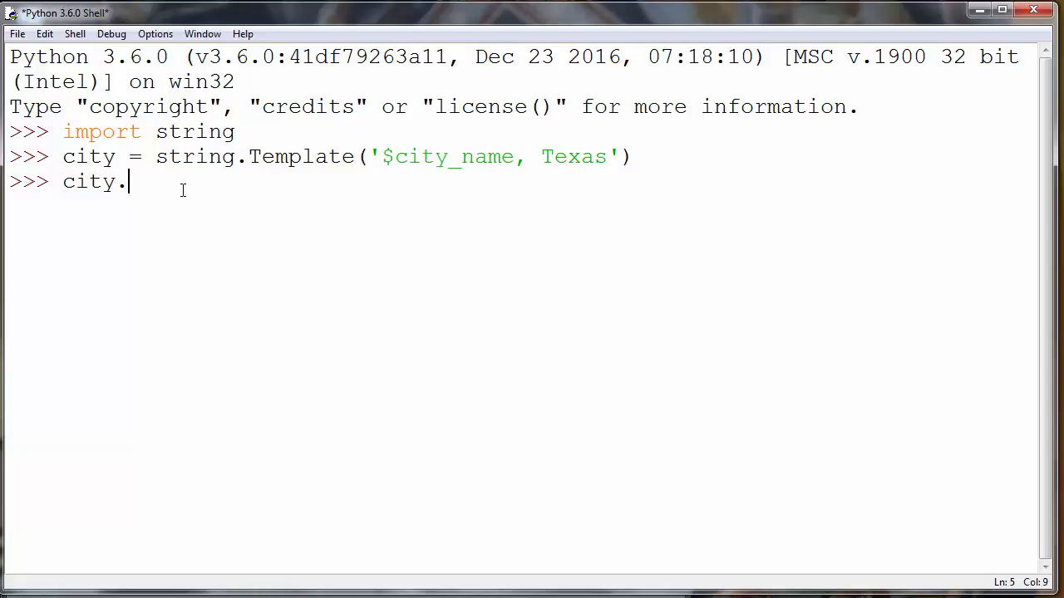
{"action": "double_click", "coordinate": [89, 182]}
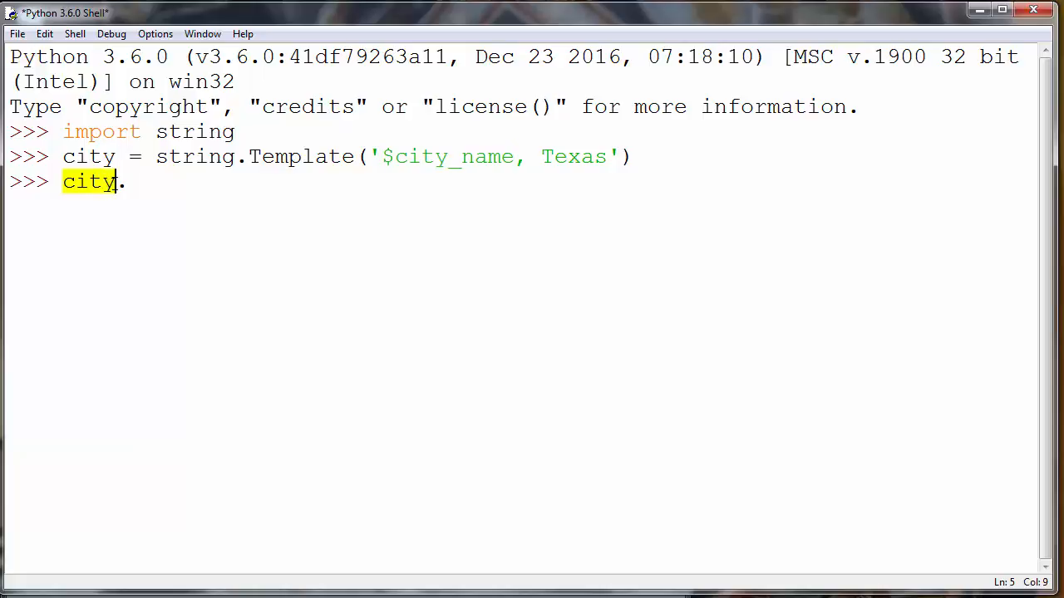
{"action": "type", "text": "$"}
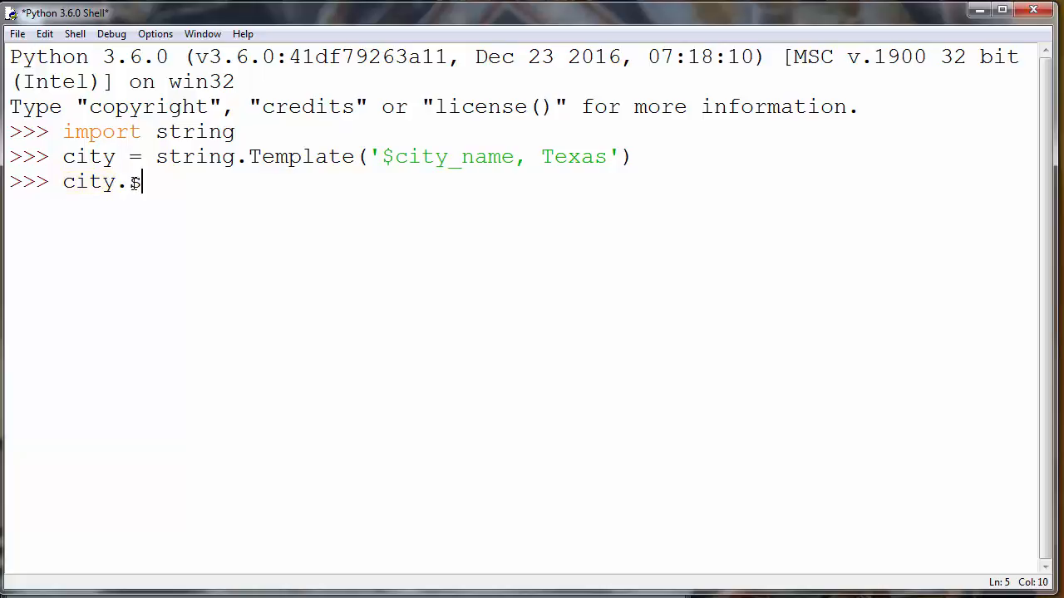
{"action": "type", "text": "ubstit"}
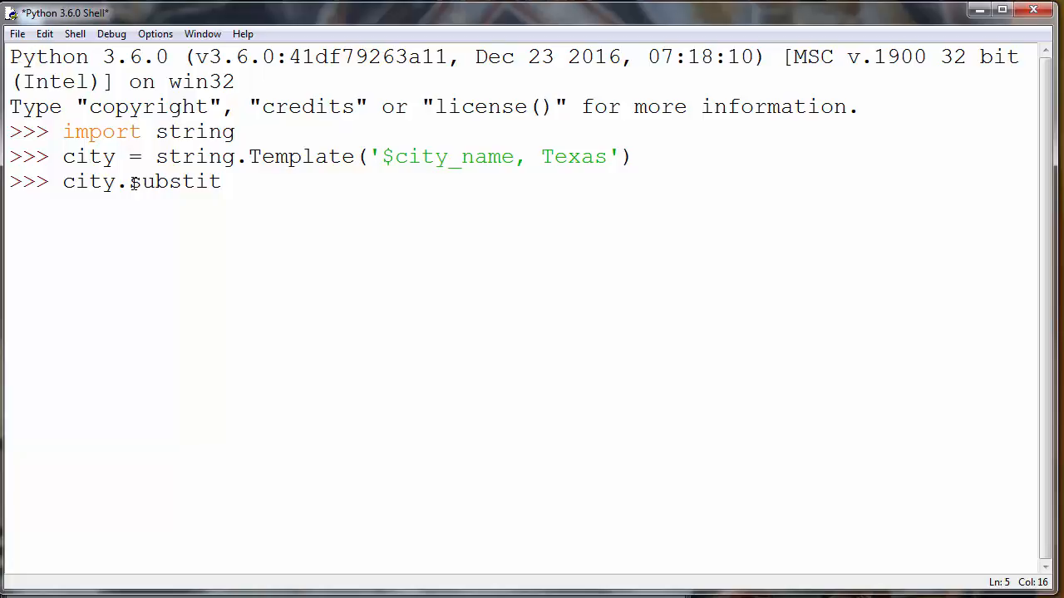
Pass city_name = 'Houston' to substitute, yielding 'Houston, Texas'
{"action": "type", "text": "ute()"}
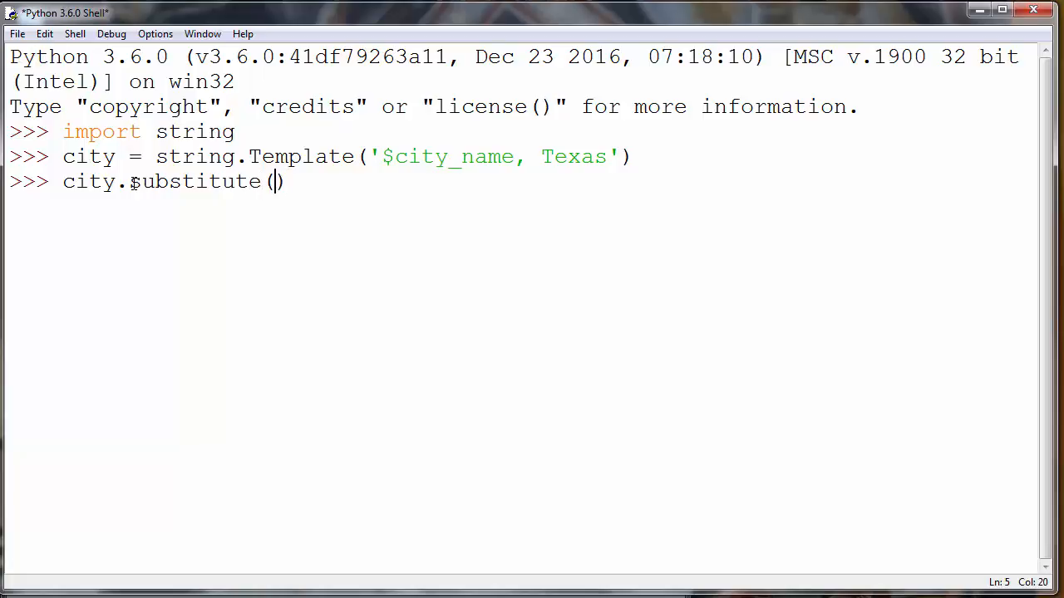
{"action": "type", "text": "citr"}
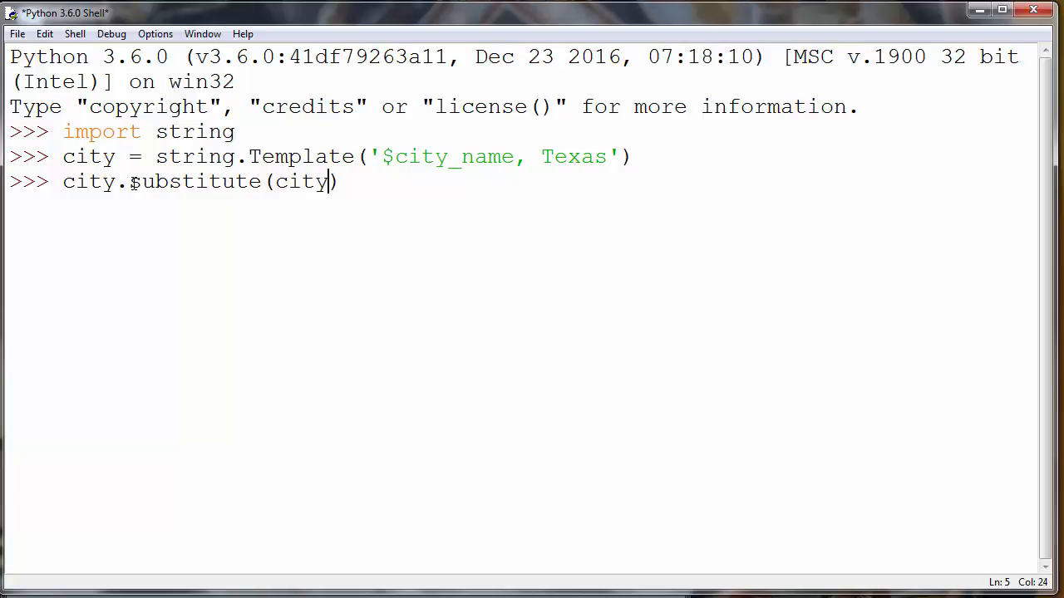
{"action": "type", "text": "_name ="}
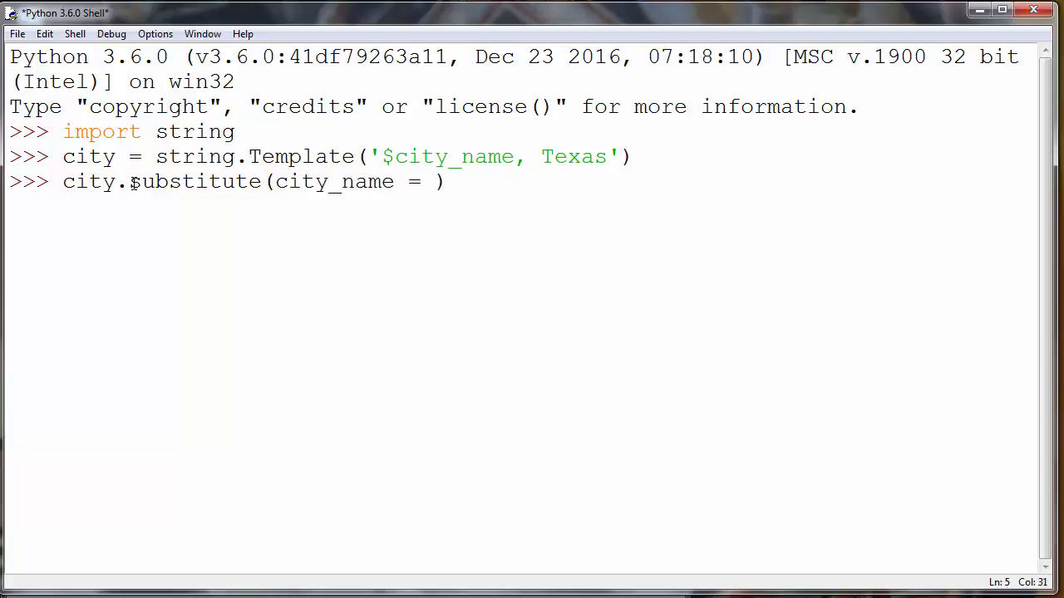
{"action": "type", "text": "''"}
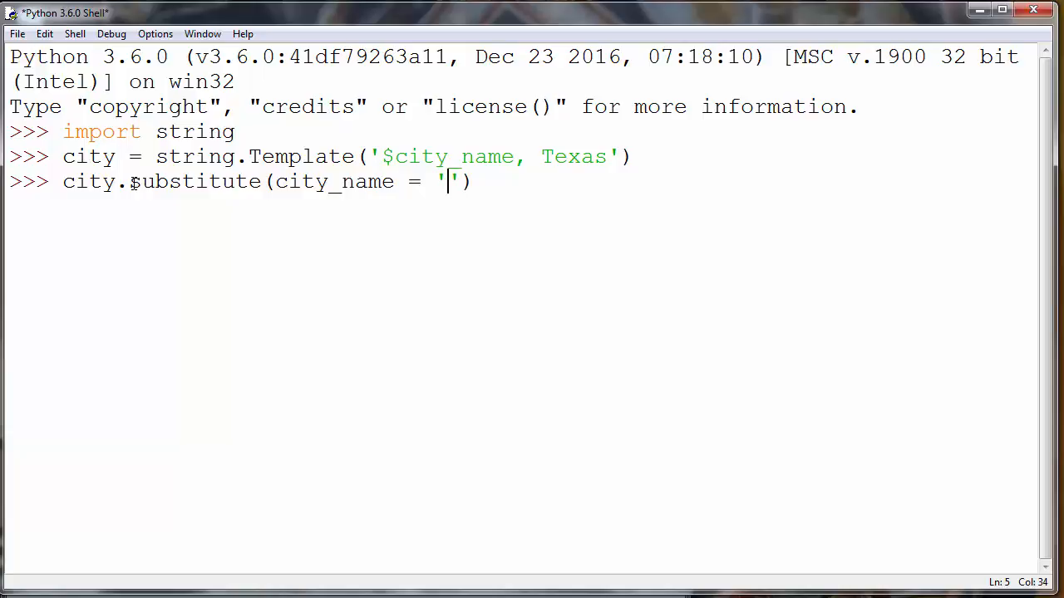
{"action": "type", "text": "Houst"}
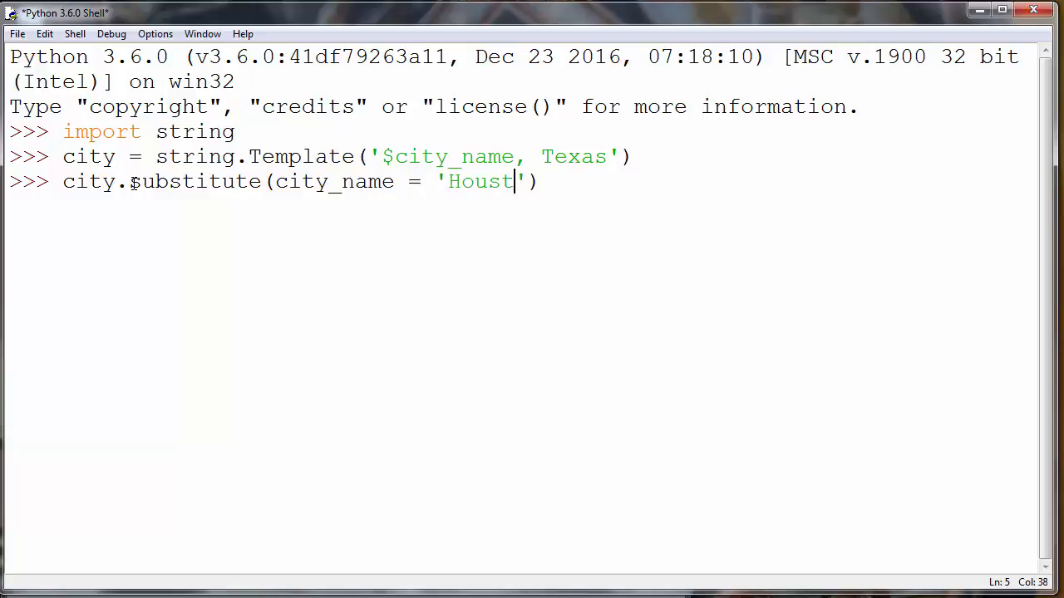
{"action": "type", "text": "on"}
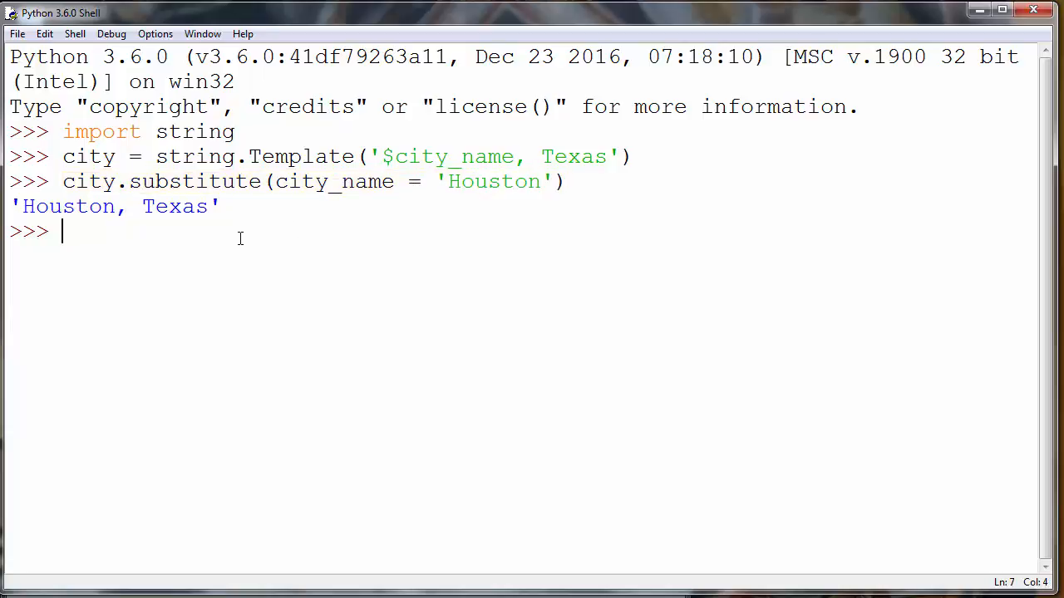
Rerun the substitution with 'Austin' instead of 'Houston', giving 'Austin, Texas'
{"action": "type", "text": "city.substitute(city_name = 'Houston')"}
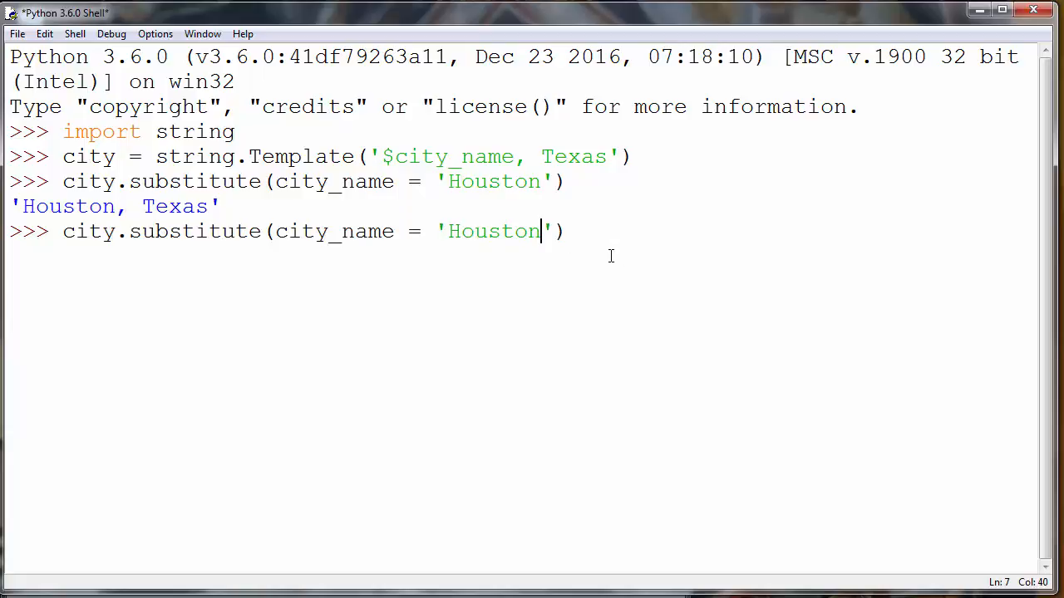
{"action": "key", "text": "Backspace"}
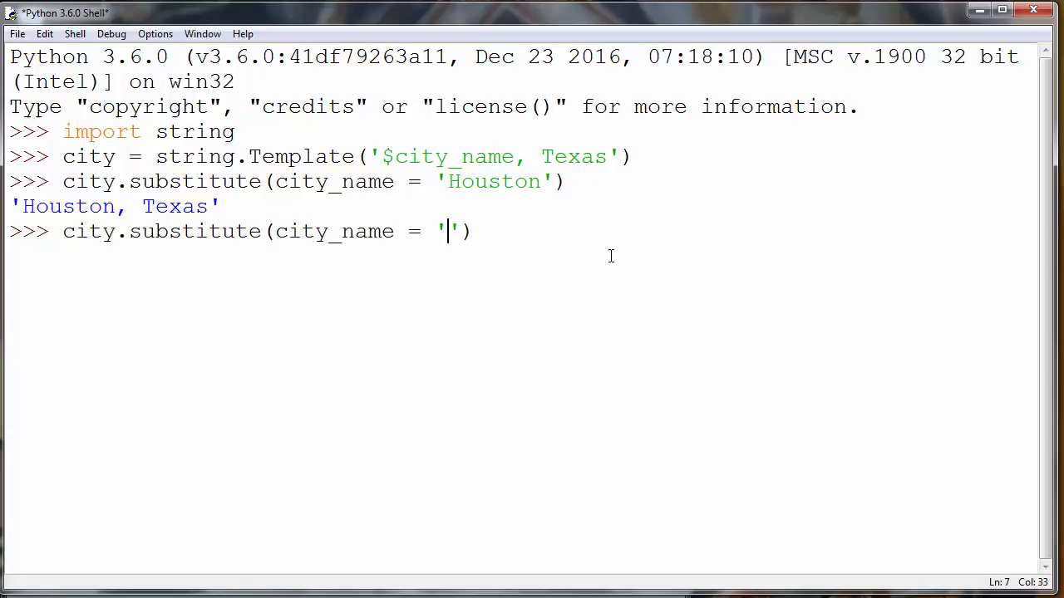
{"action": "type", "text": "Austin"}
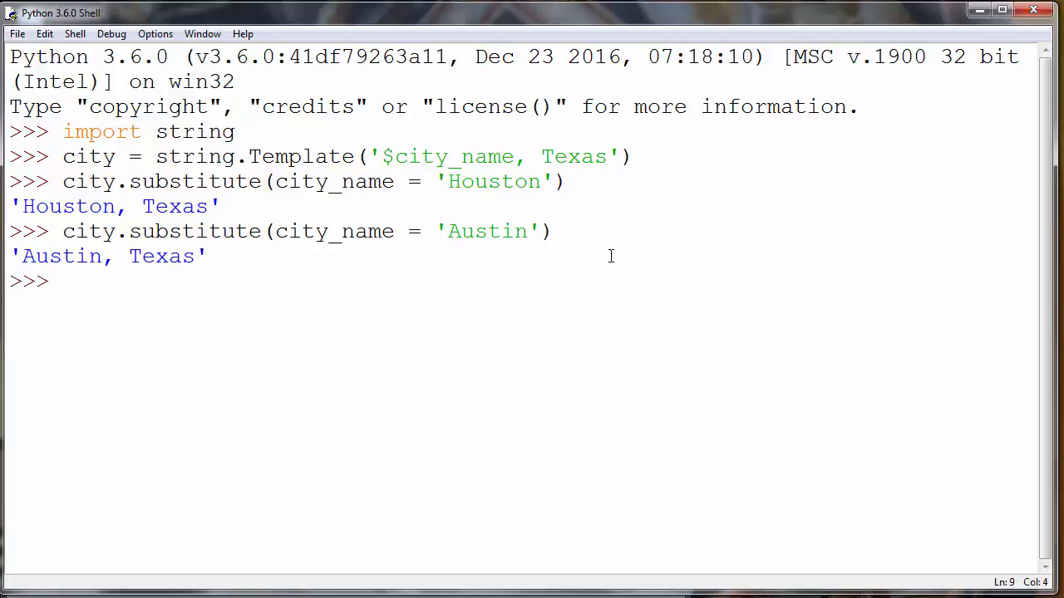
{"action": "type", "text": "city.substitute(city_name = 'Hou')"}
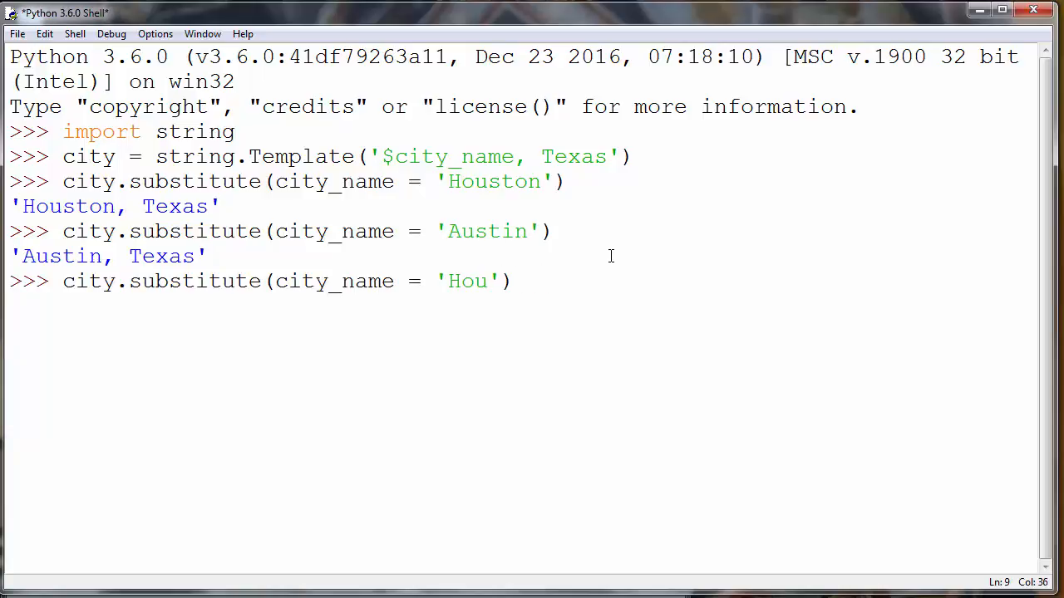